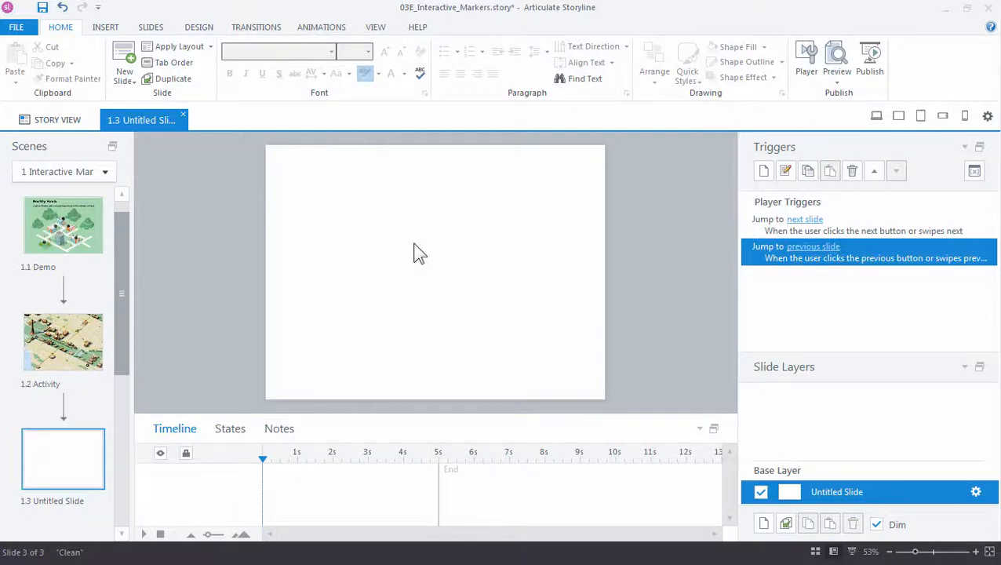
mouse_move(167, 162)
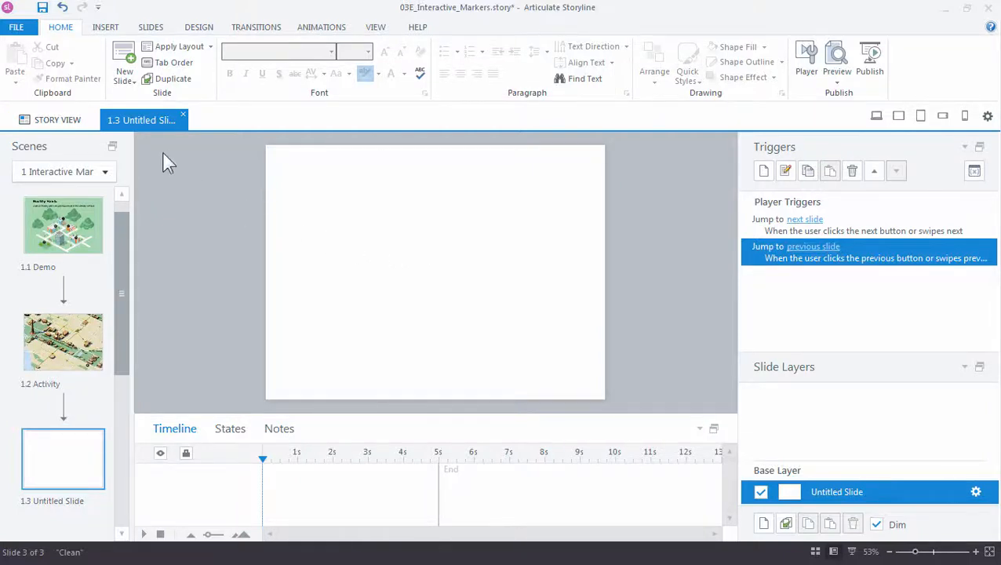
- Insert the map_WashingtonDC picture onto the blank third slide
left_click(105, 27)
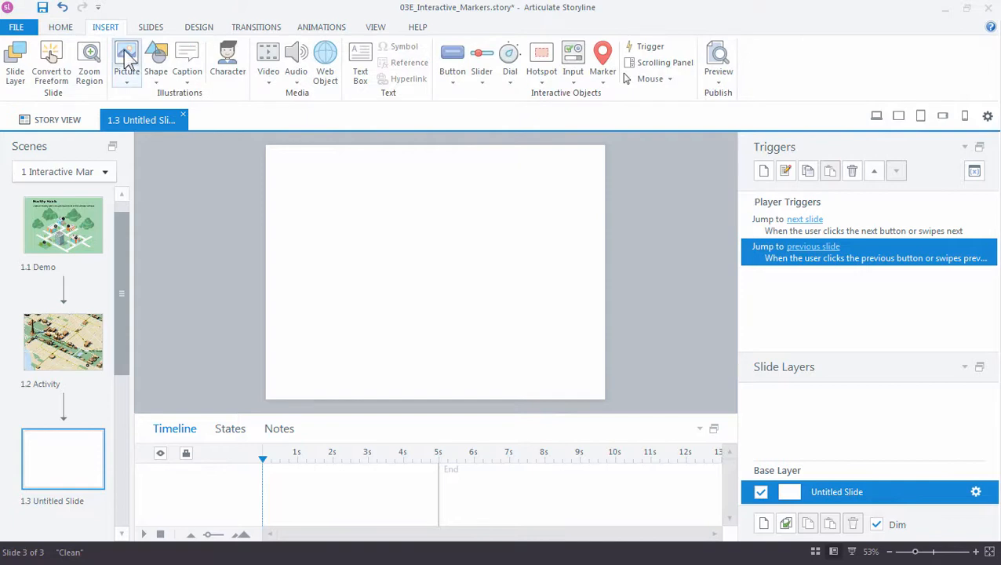
left_click(126, 60)
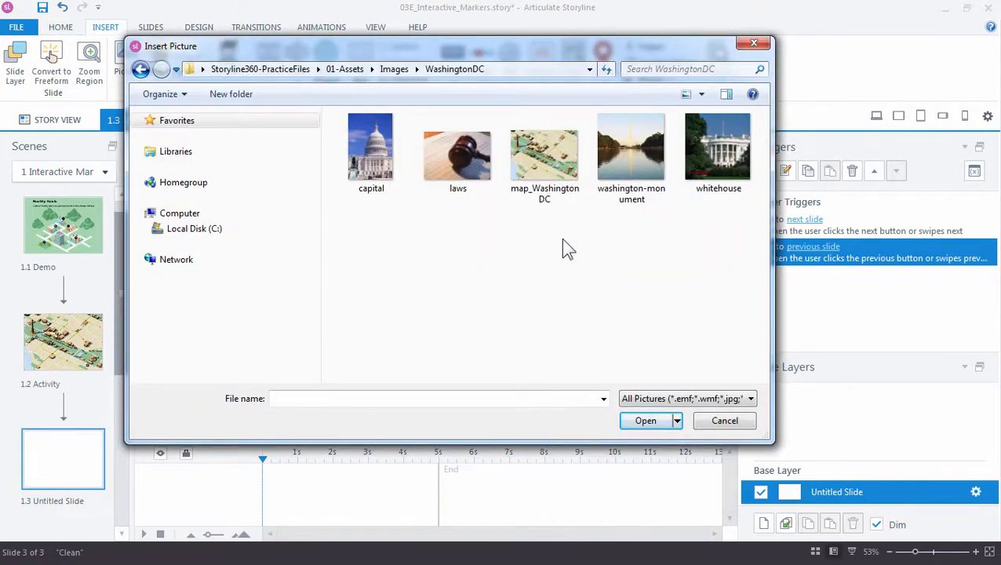
left_click(544, 149)
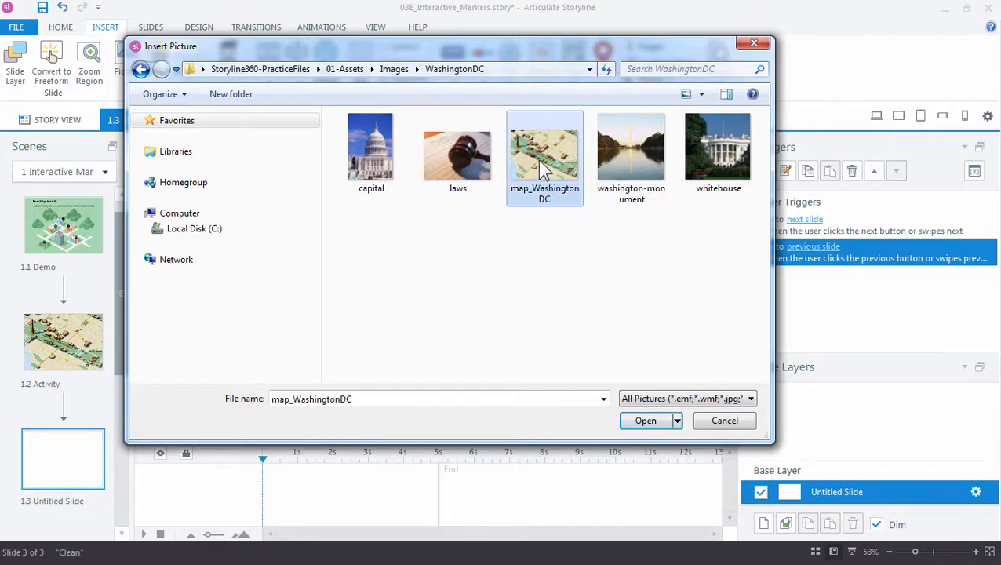
mouse_move(600, 396)
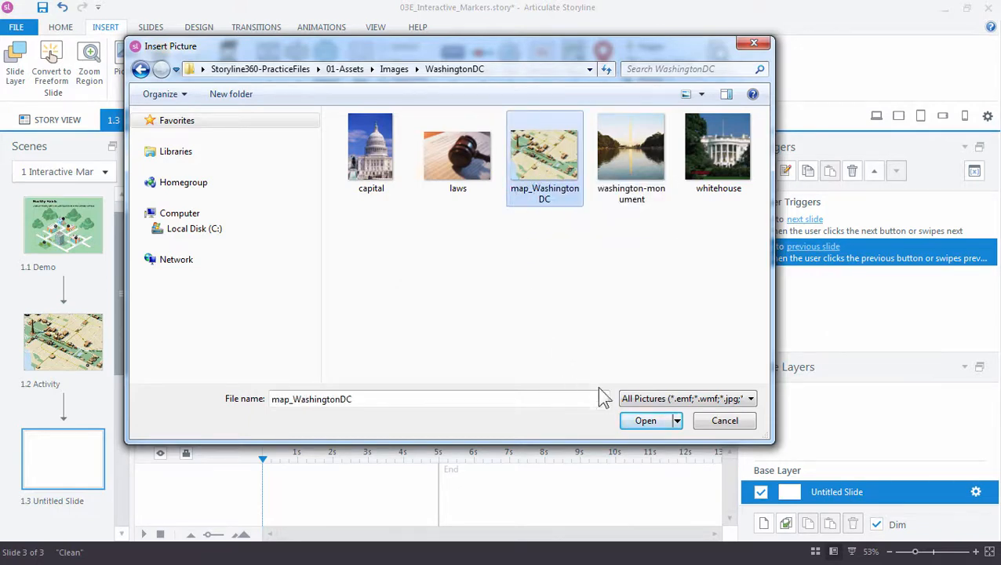
left_click(644, 420)
type("img")
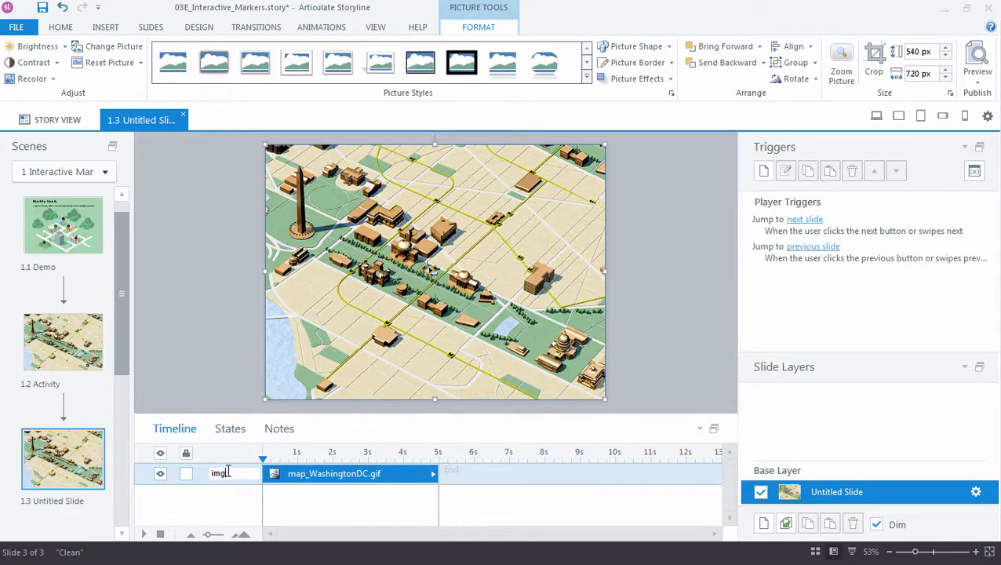
- Rename the map image in the Timeline to an img-Washington name
type("Washi...")
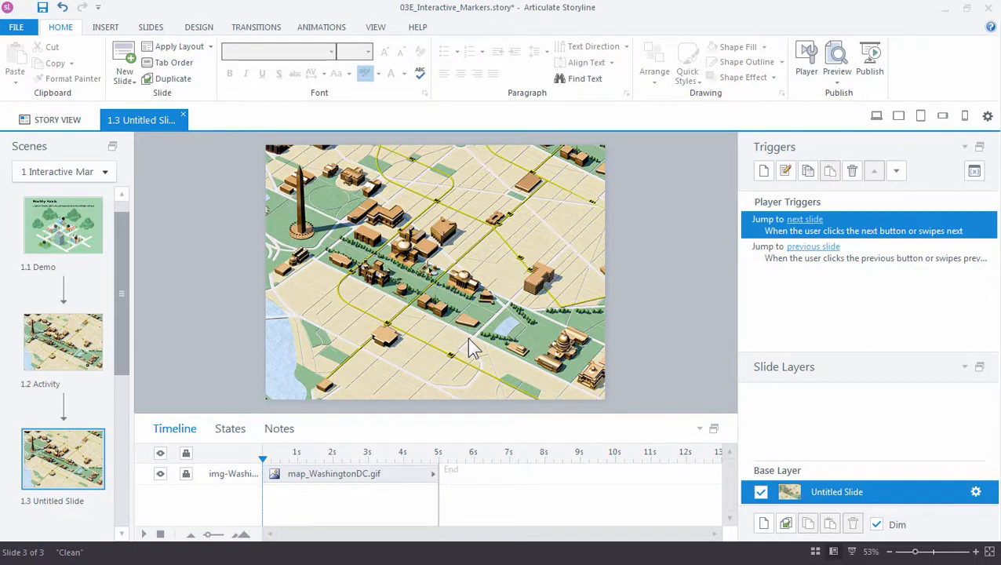
mouse_move(681, 436)
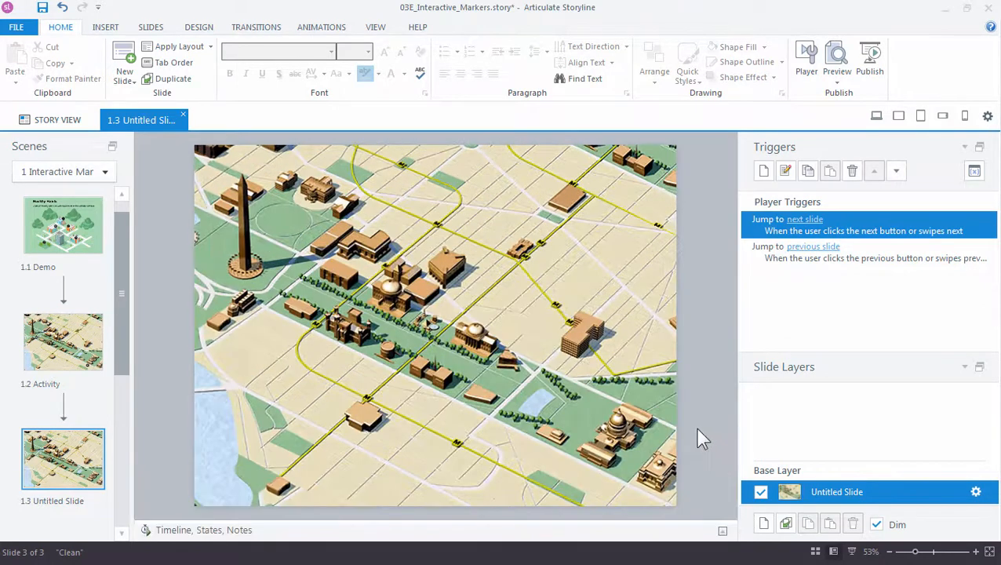
mouse_move(480, 328)
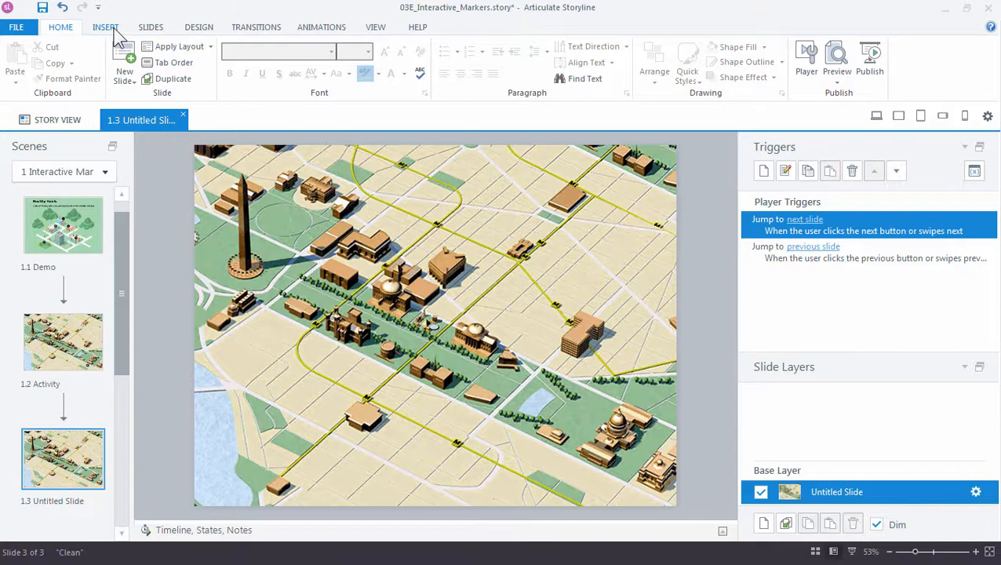
- Choose the plain None marker from the Insert tab's Marker gallery
left_click(107, 26)
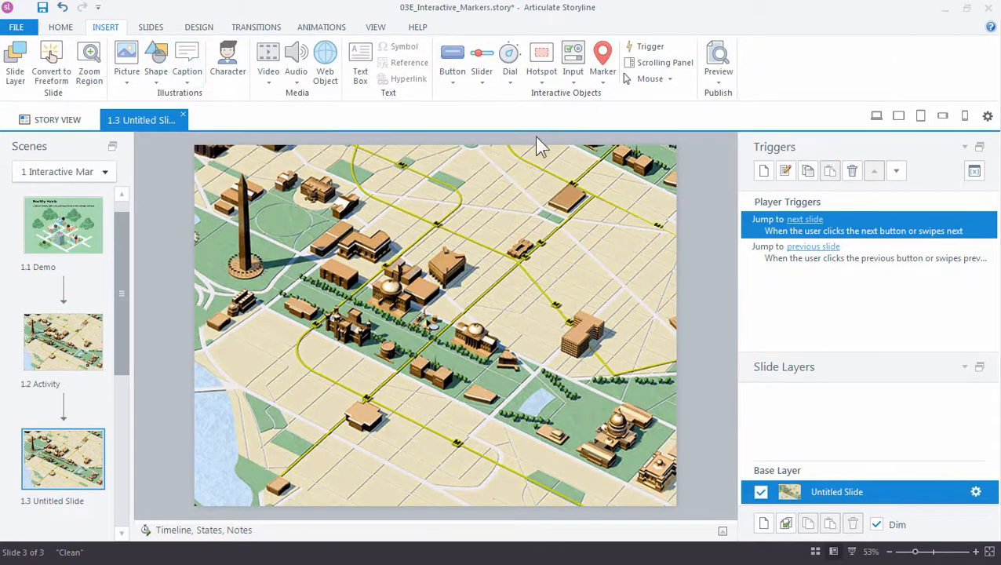
left_click(602, 59)
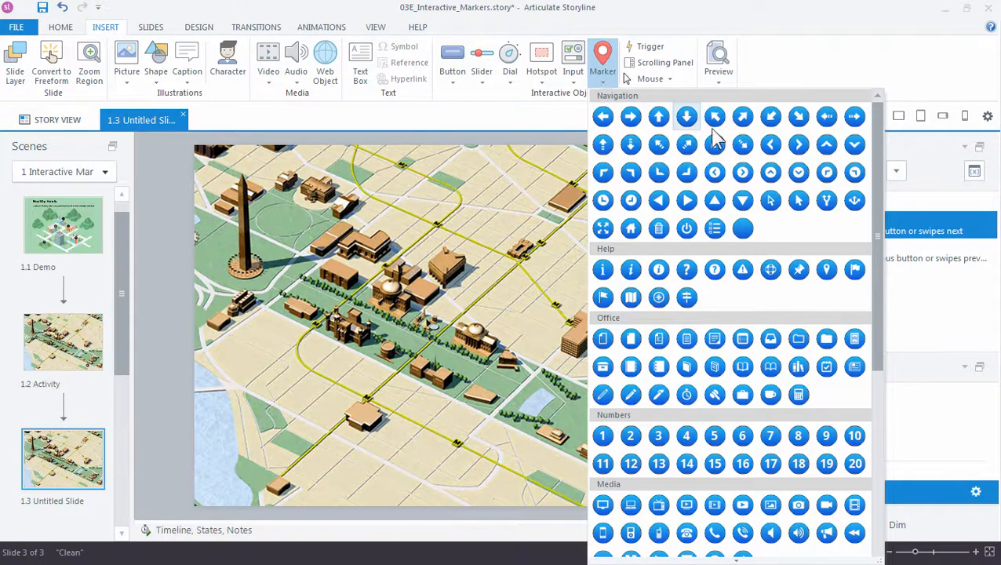
mouse_move(687, 144)
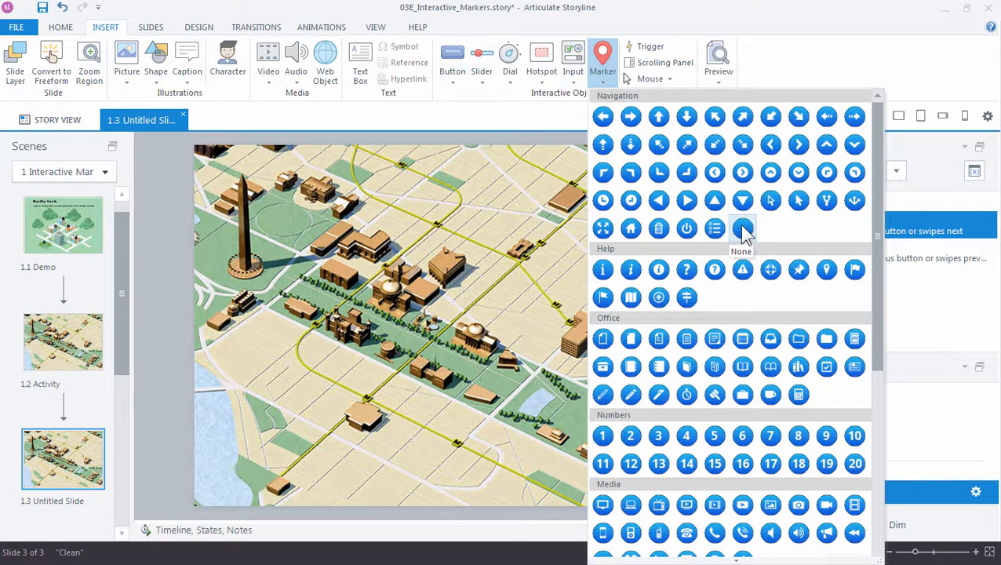
left_click(741, 229)
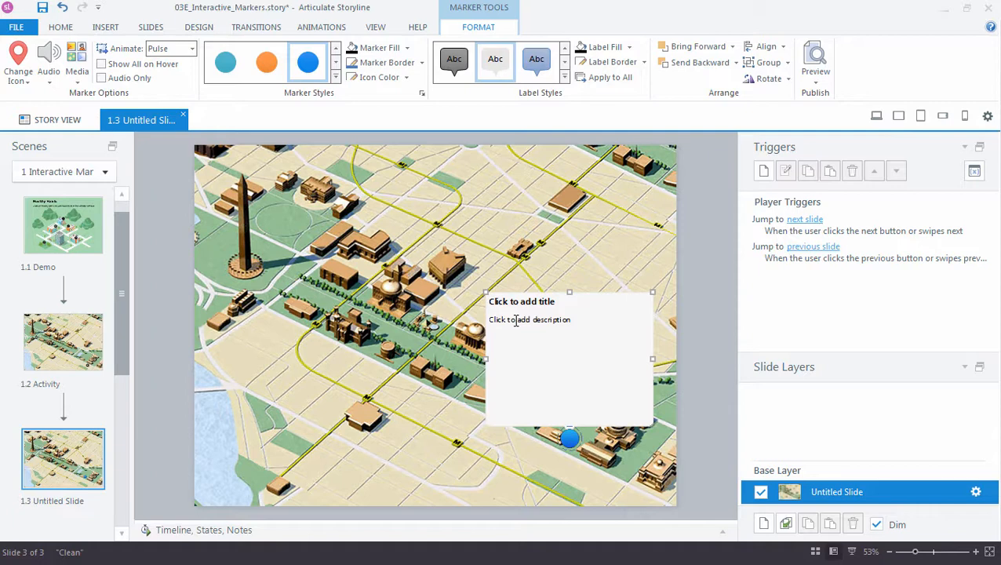
- Title the marker 'Capitol Building' and move into its description placeholder
type("Capitol Building")
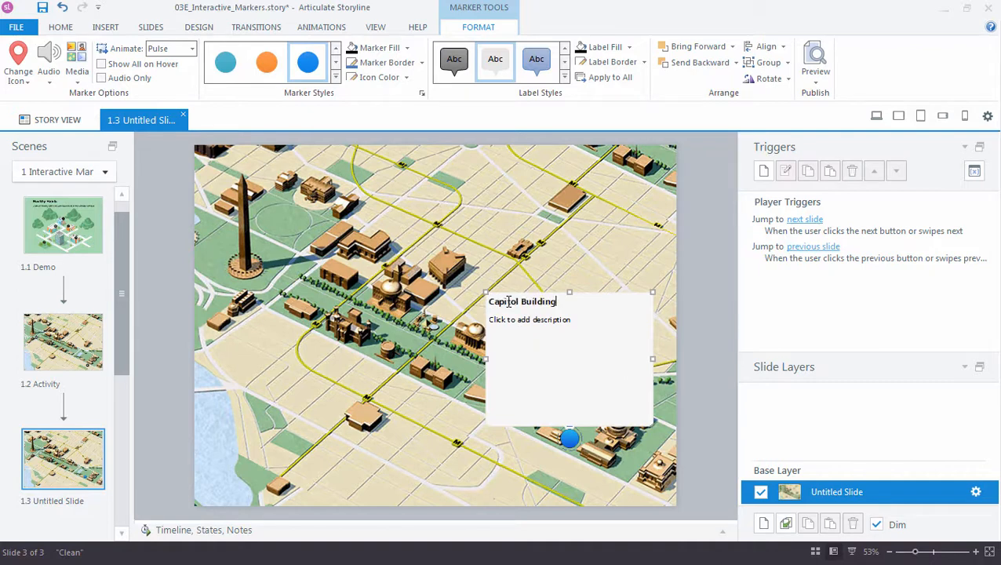
left_click(513, 320)
type("The U.S. Capitol stands as a monument to the American people. It is where the issues facing the nation are considered, debated, and written into law.")
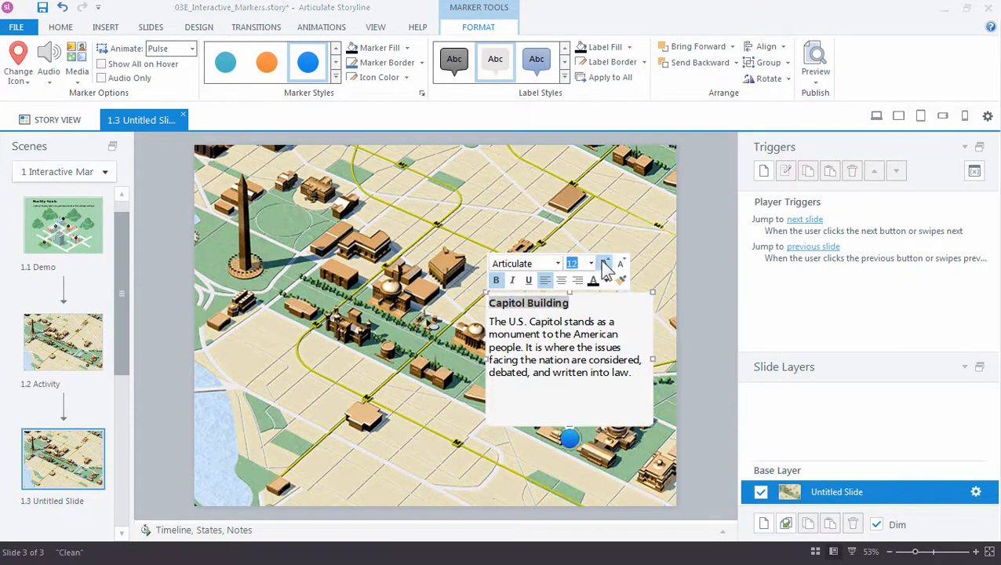
- Enlarge the Capitol Building title two sizes and select the label text for formatting
left_click(605, 264)
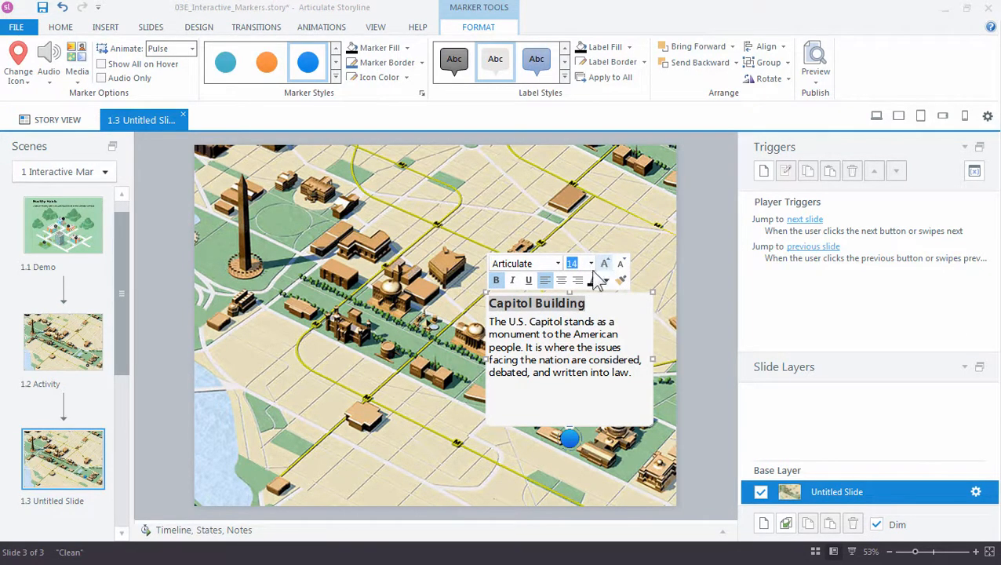
left_click(563, 382)
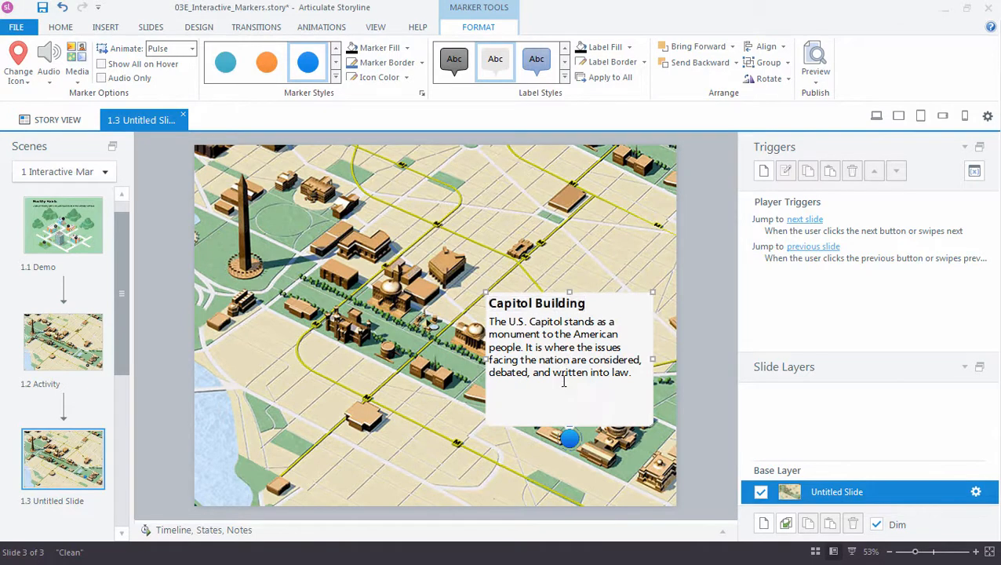
double_click(536, 303)
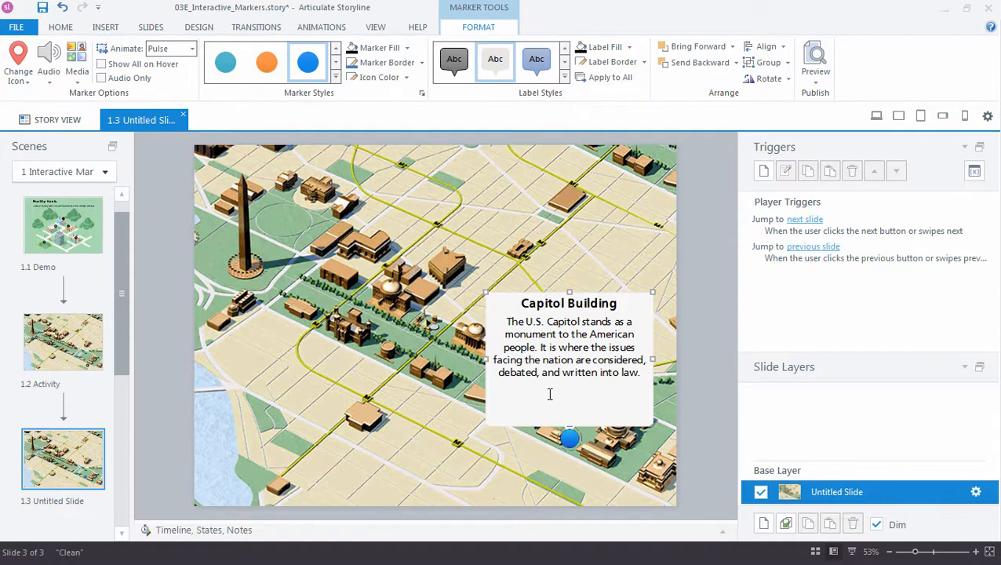
mouse_move(569, 294)
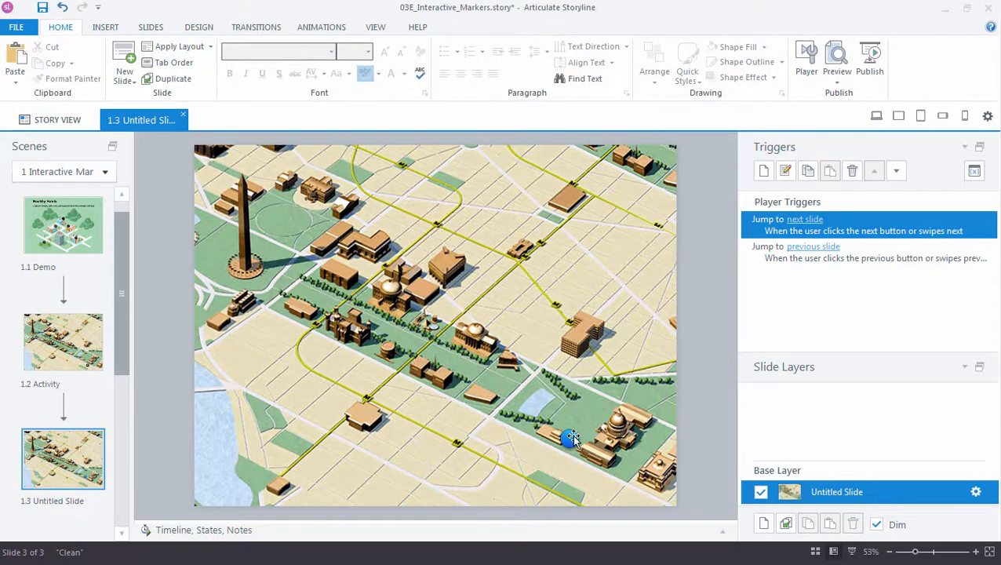
- Close the marker label by clicking an empty area of the slide
left_click(571, 438)
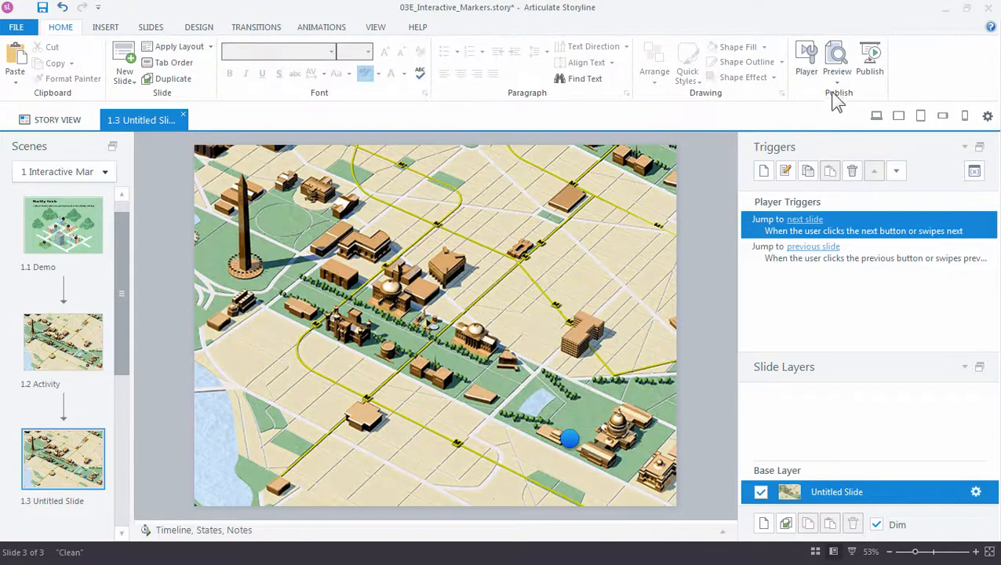
- Preview the slide and open the Capitol Building marker's label
left_click(836, 59)
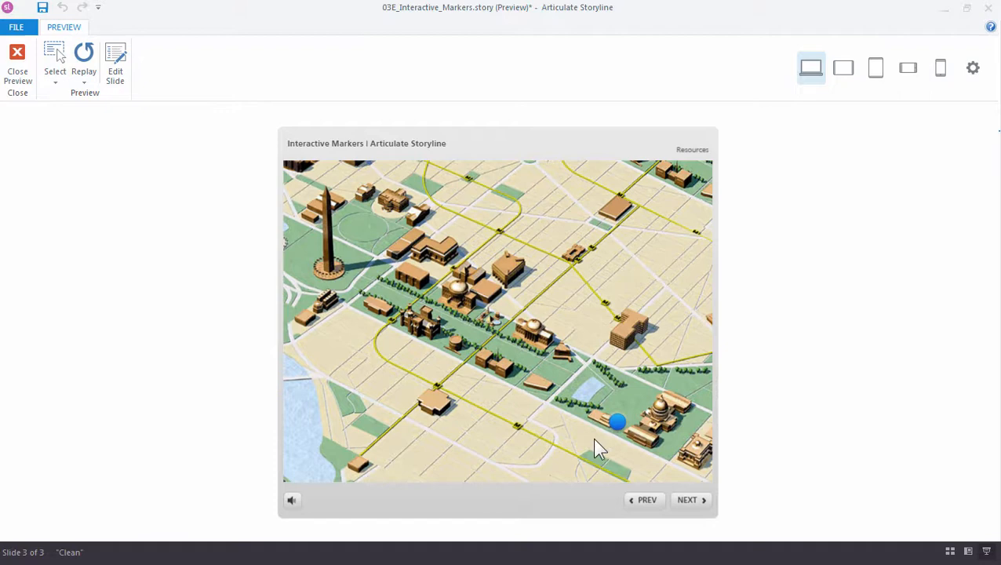
mouse_move(630, 448)
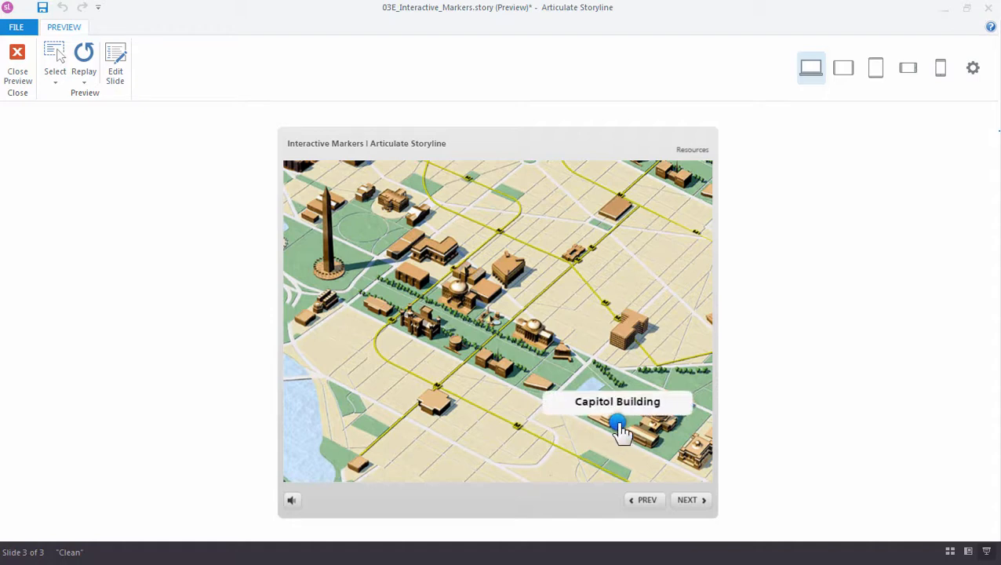
left_click(618, 424)
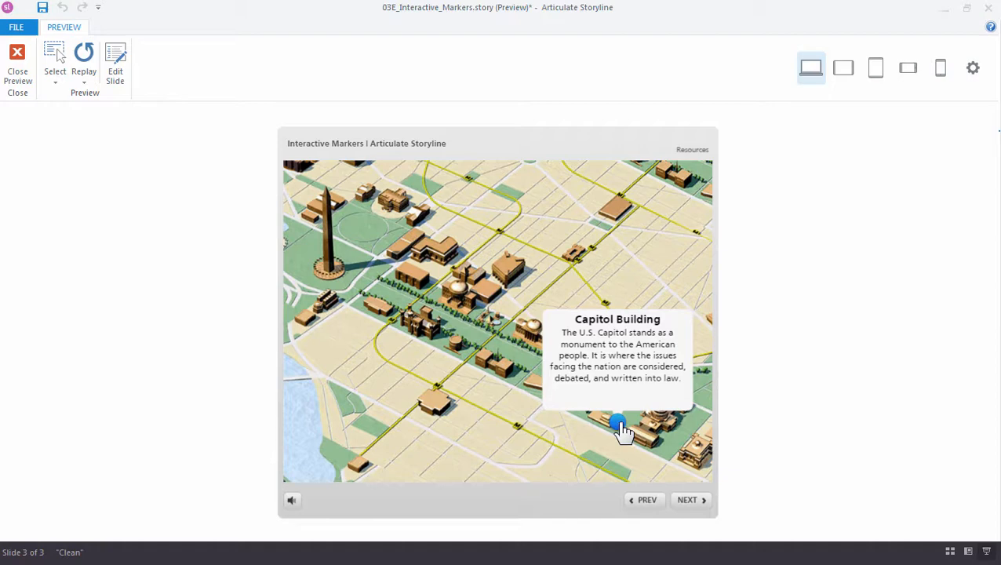
mouse_move(653, 411)
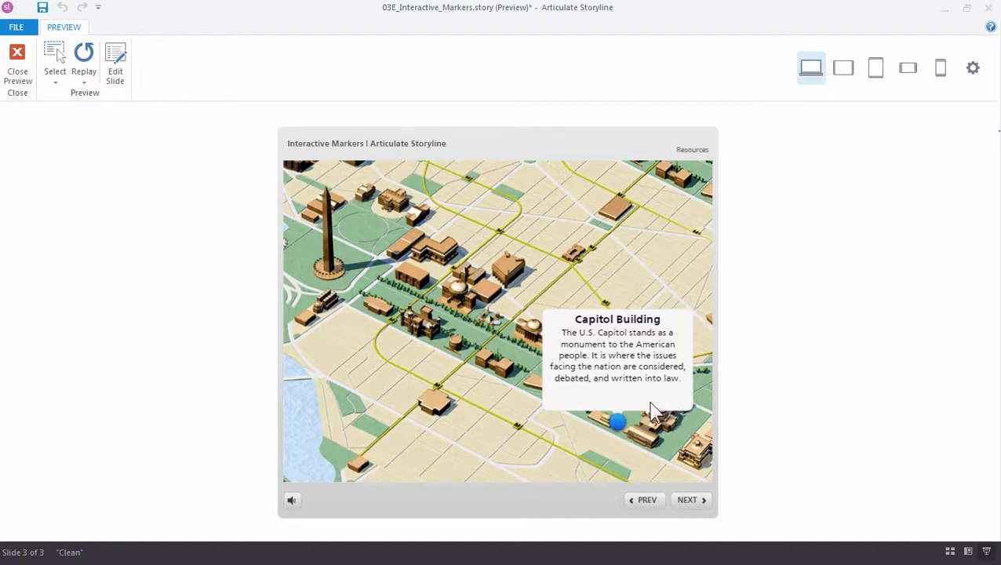
mouse_move(650, 436)
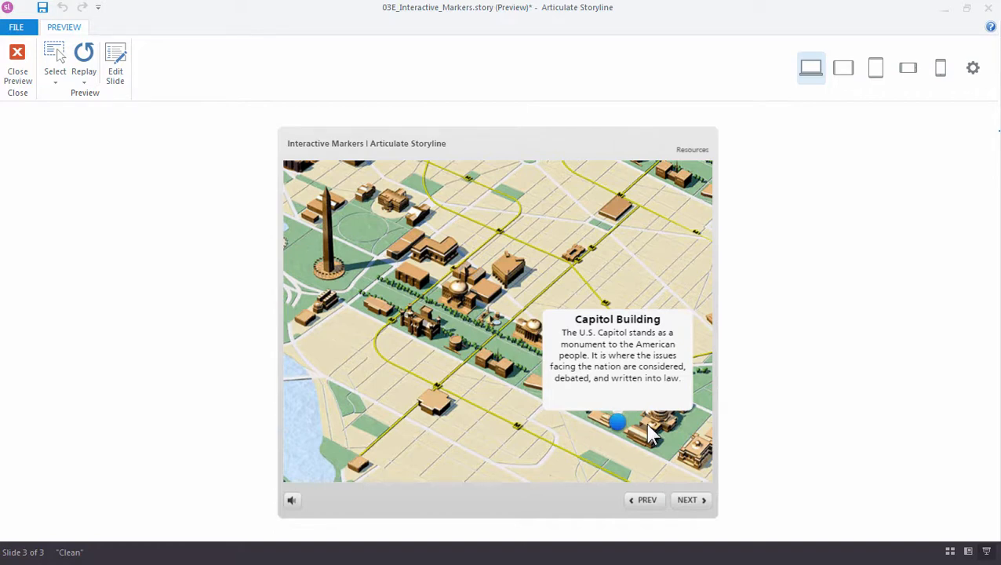
mouse_move(618, 427)
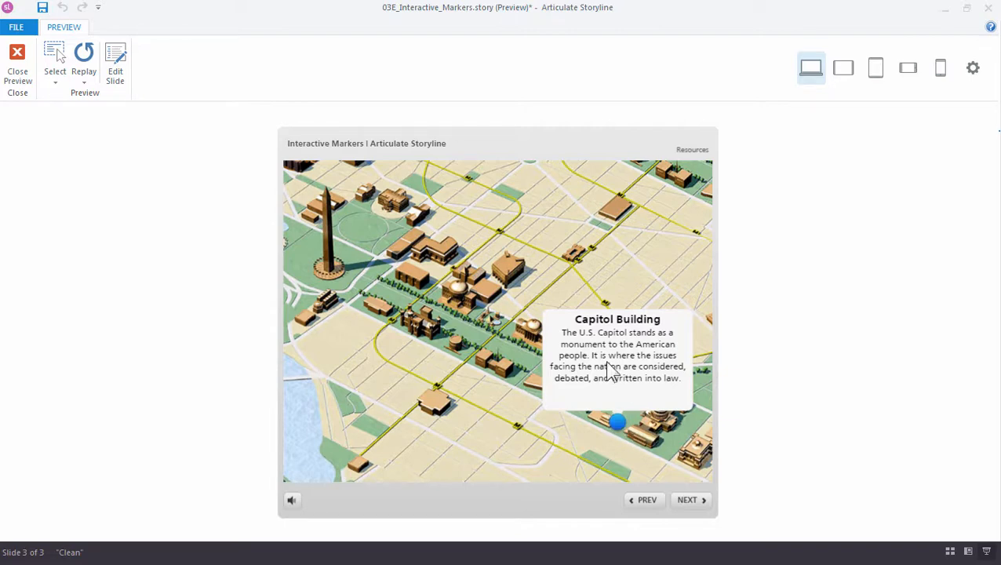
mouse_move(610, 395)
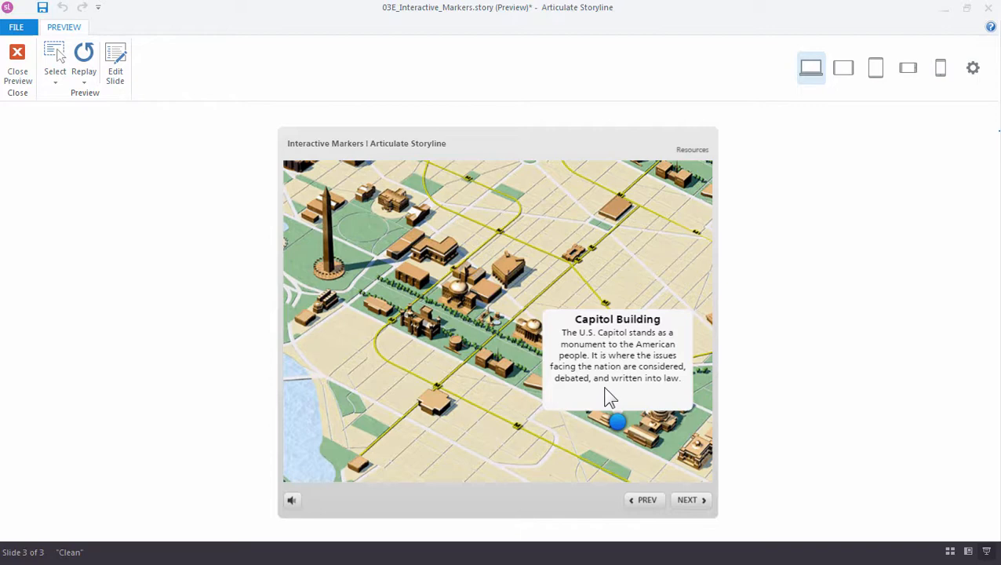